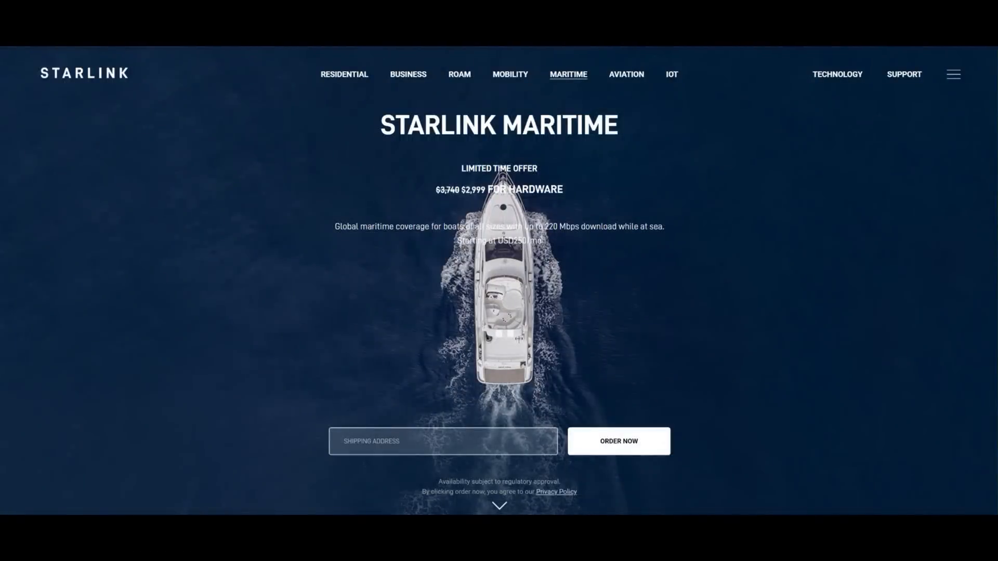
Scroll through the Starlink home screen and bring up the dish's Network Statistics.
scroll(down, 3)
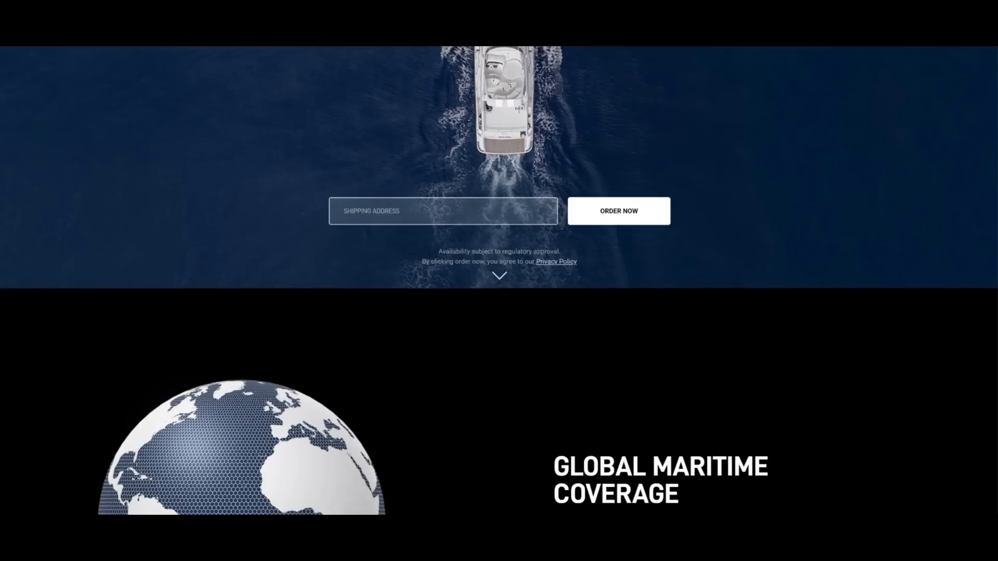
scroll(up, 3)
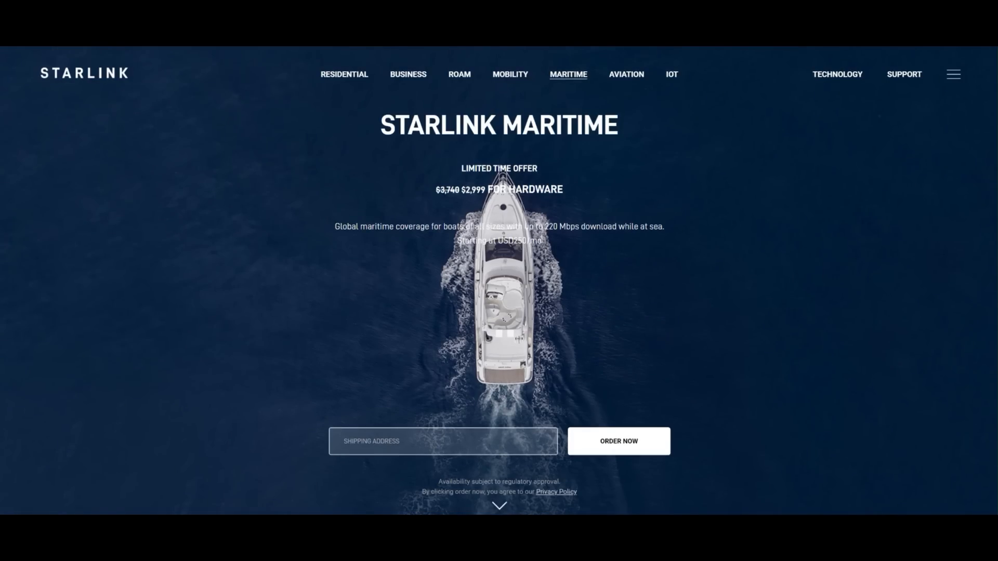
scroll(down, 3)
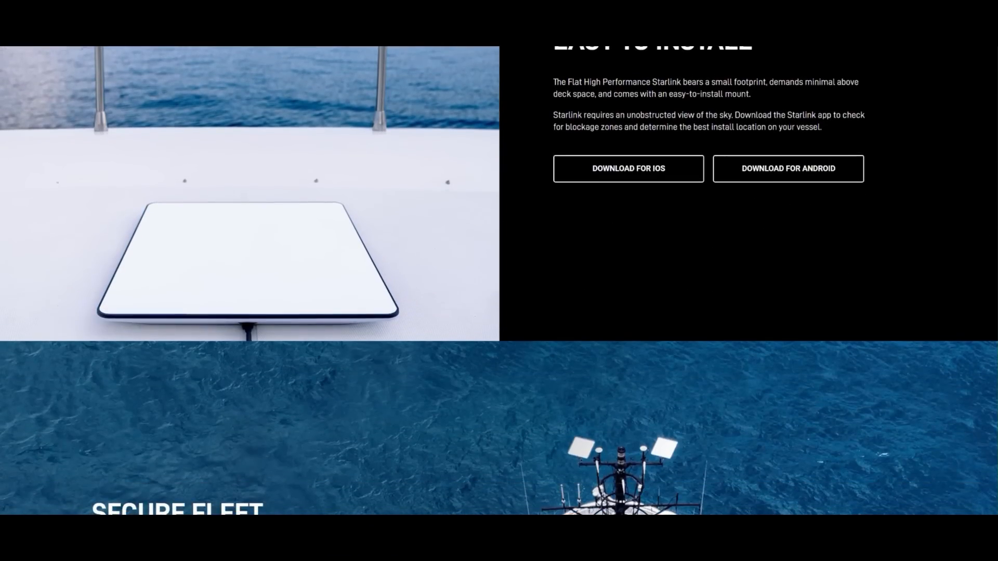
scroll(up, 3)
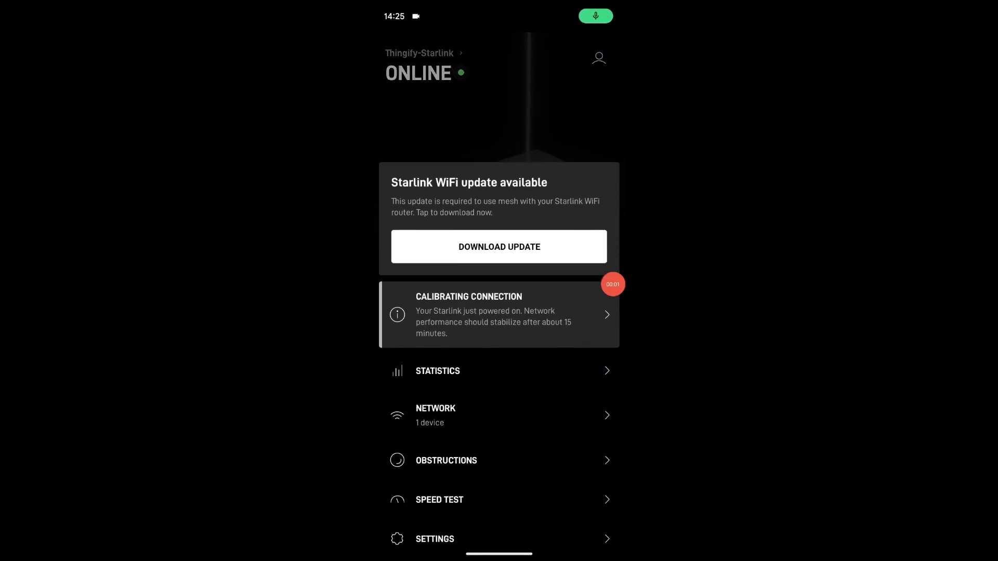
scroll(up, 3)
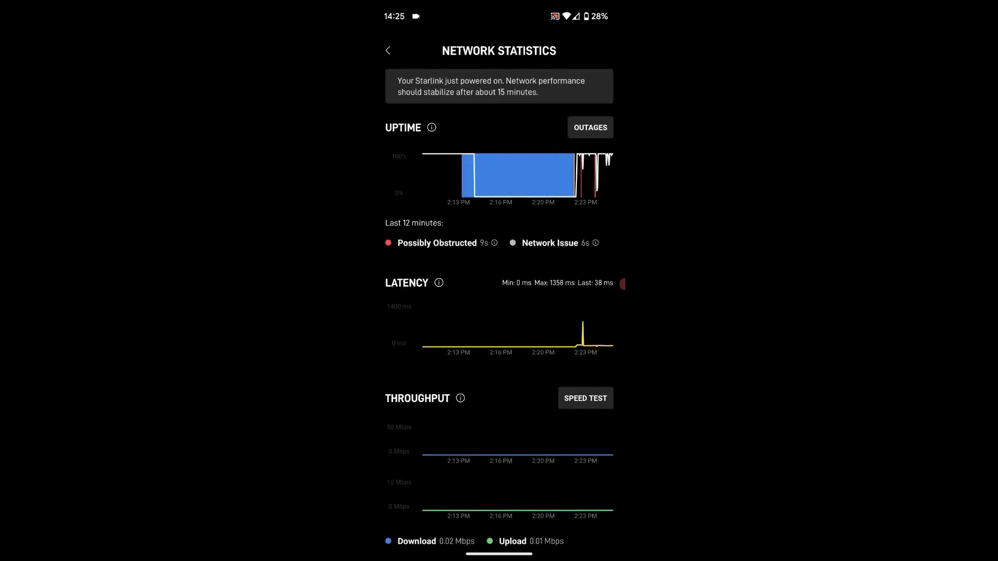
click(584, 398)
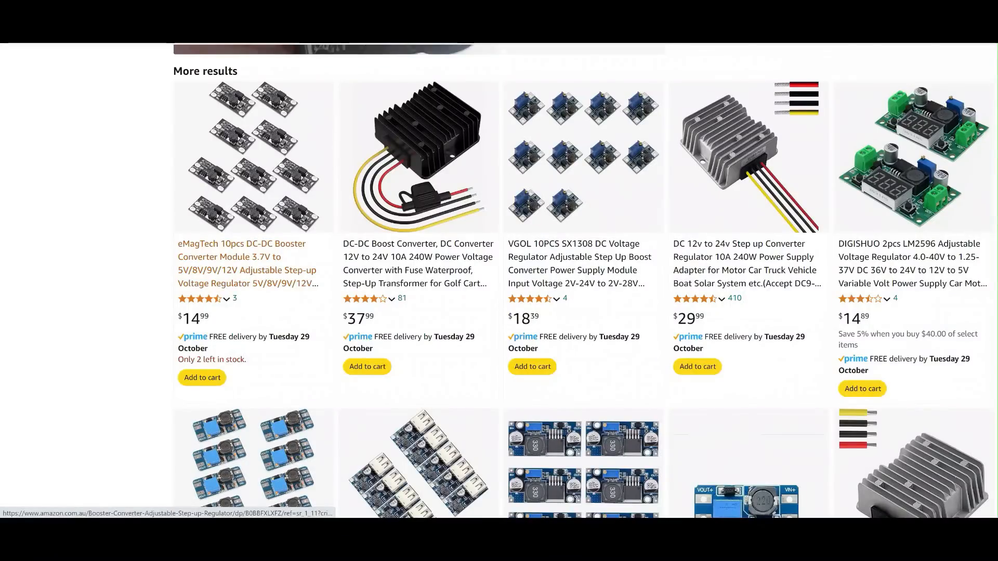
scroll(down, 3)
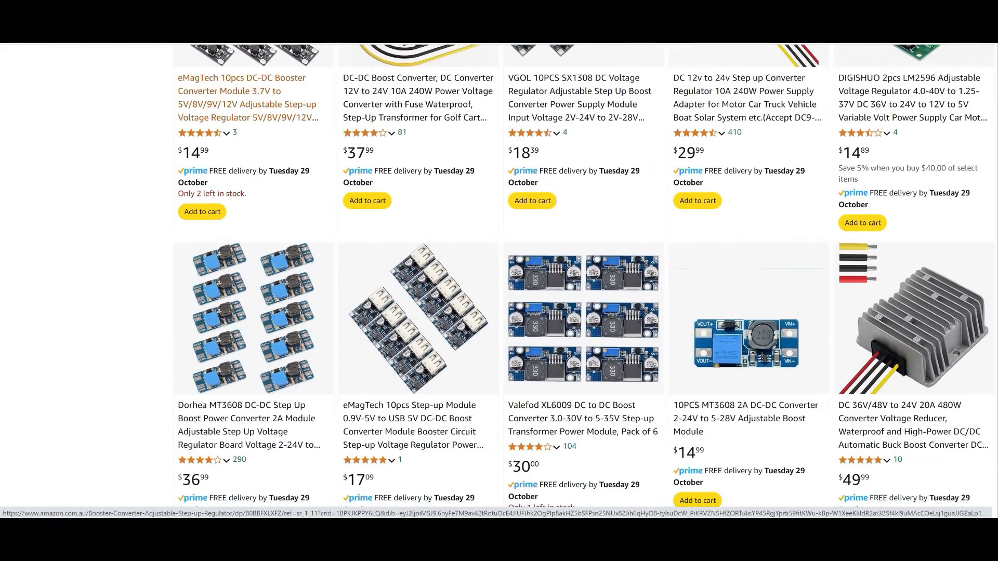
scroll(down, 3)
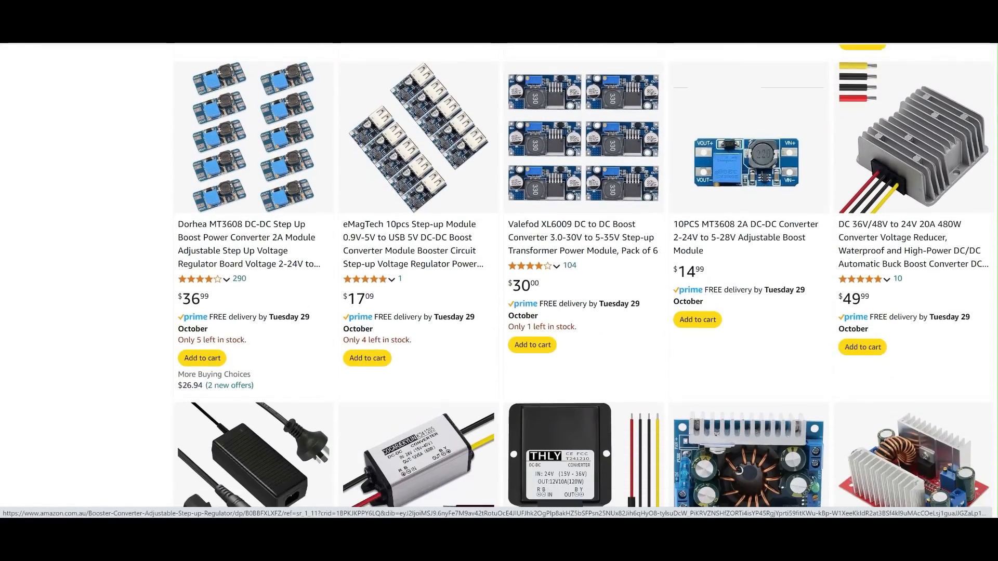
scroll(down, 3)
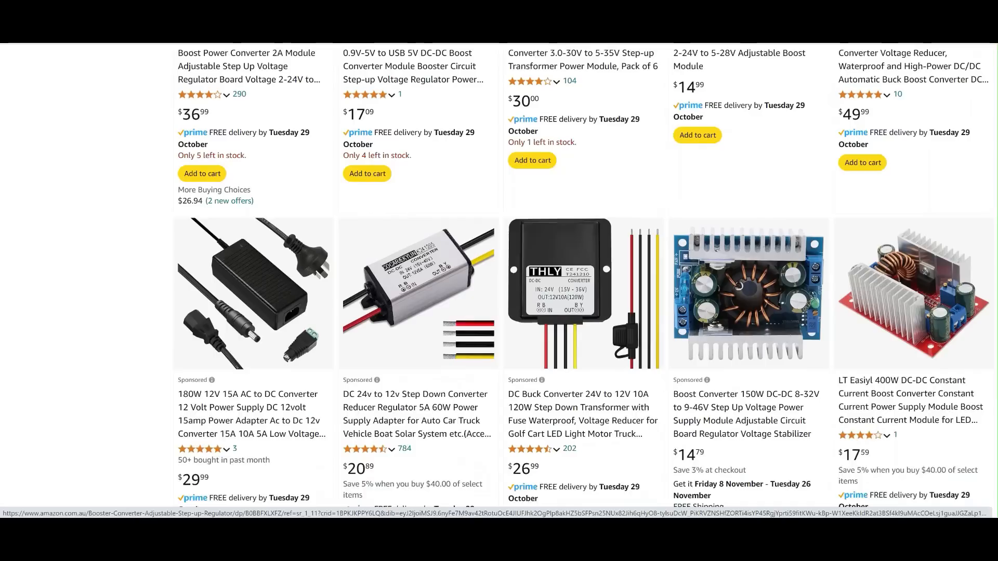
scroll(down, 3)
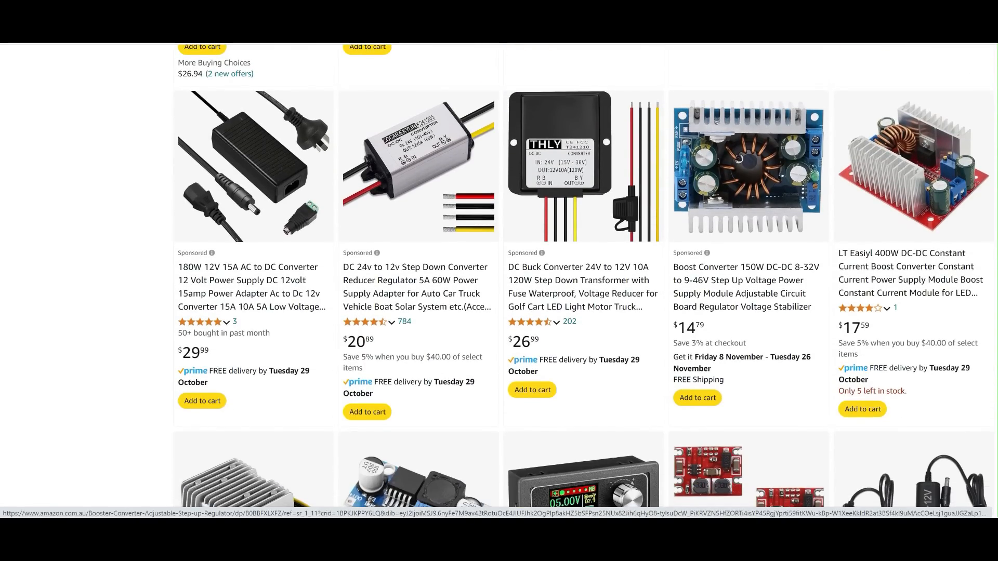
mouse_move(740, 287)
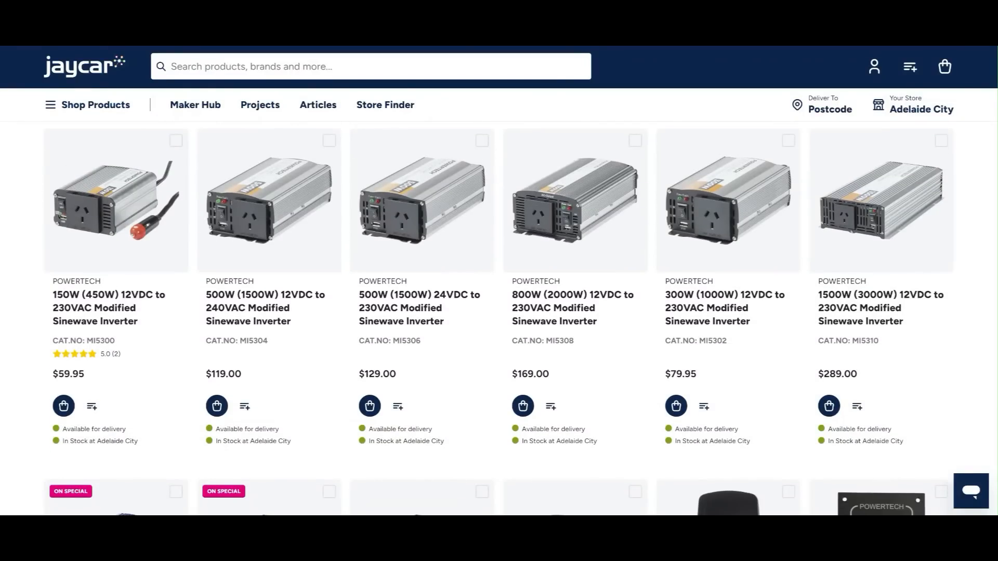
Scroll down through the Powertech sinewave inverter listings on Jaycar.
scroll(down, 3)
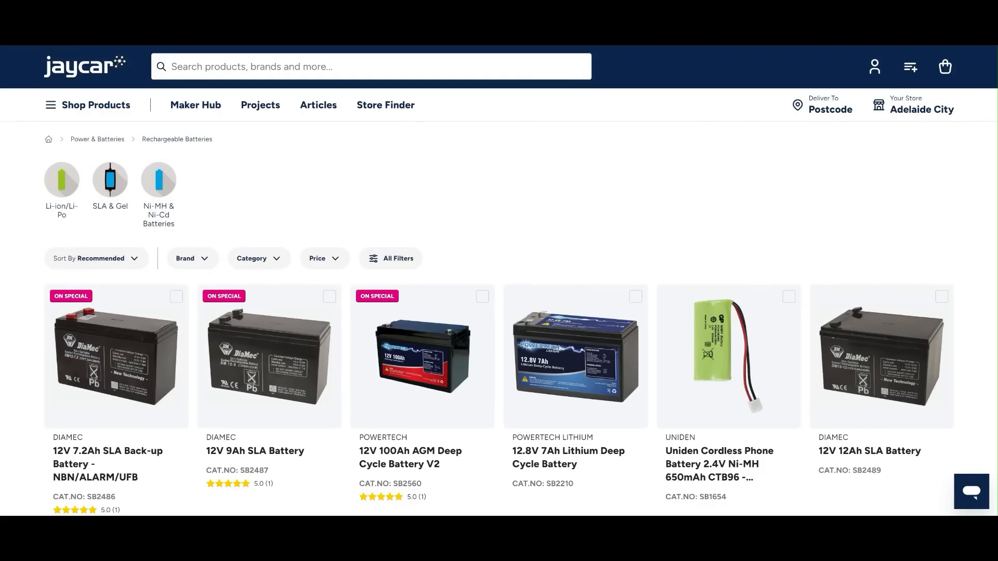
scroll(down, 3)
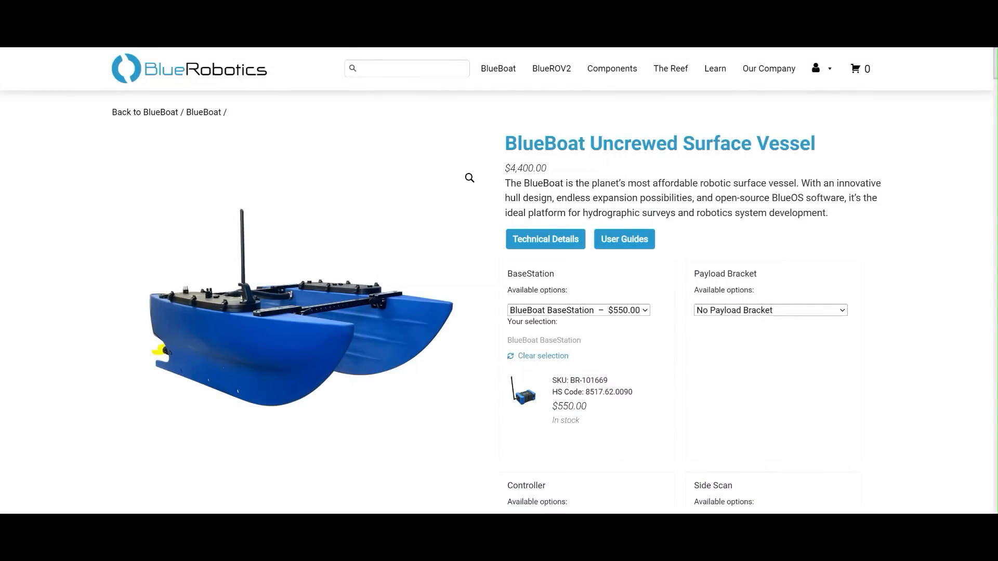
Review the BlueBoat Endurance at 1 m/s specification, then view Jaycar's 12.8V 50Ah lithium battery.
scroll(down, 3)
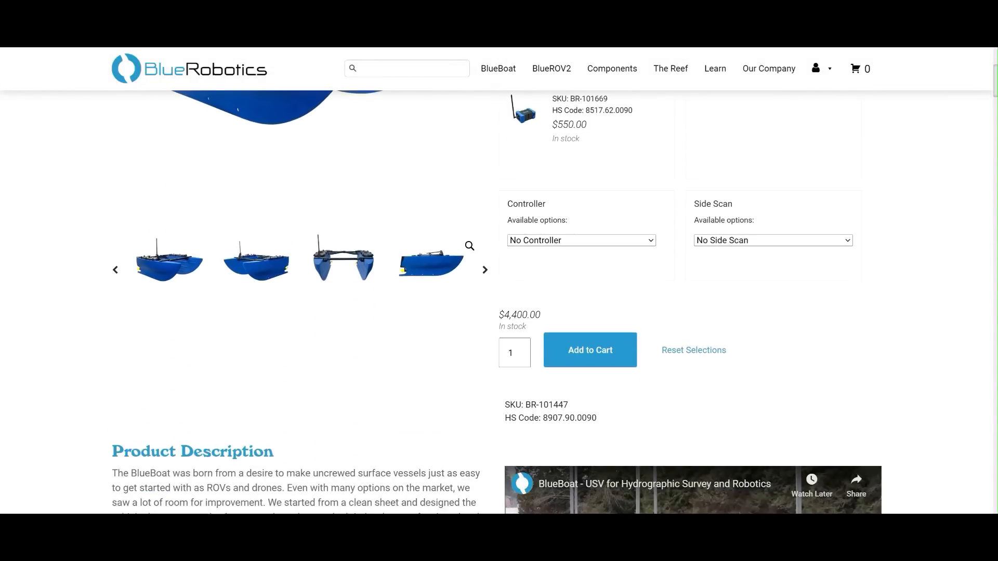
scroll(down, 3)
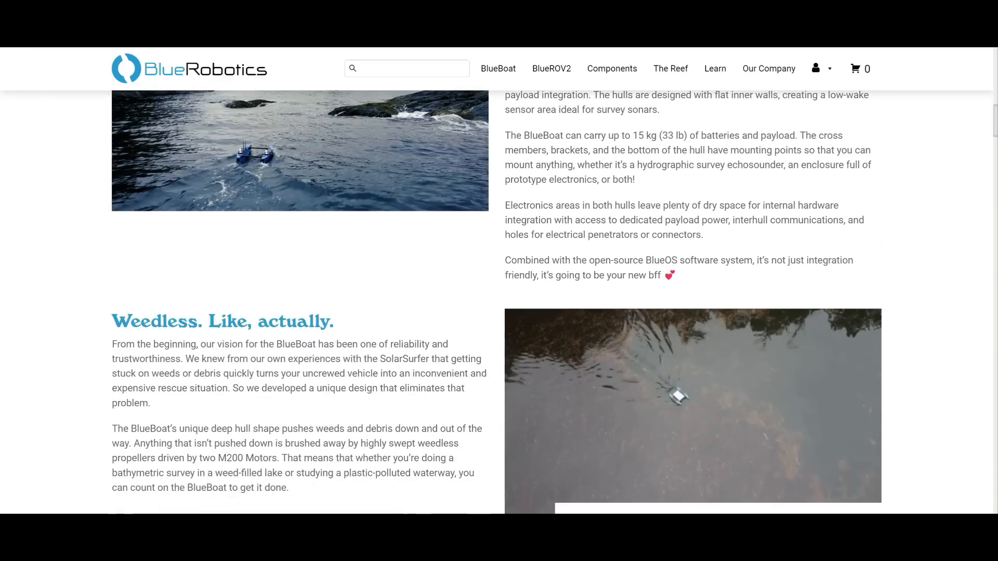
scroll(down, 3)
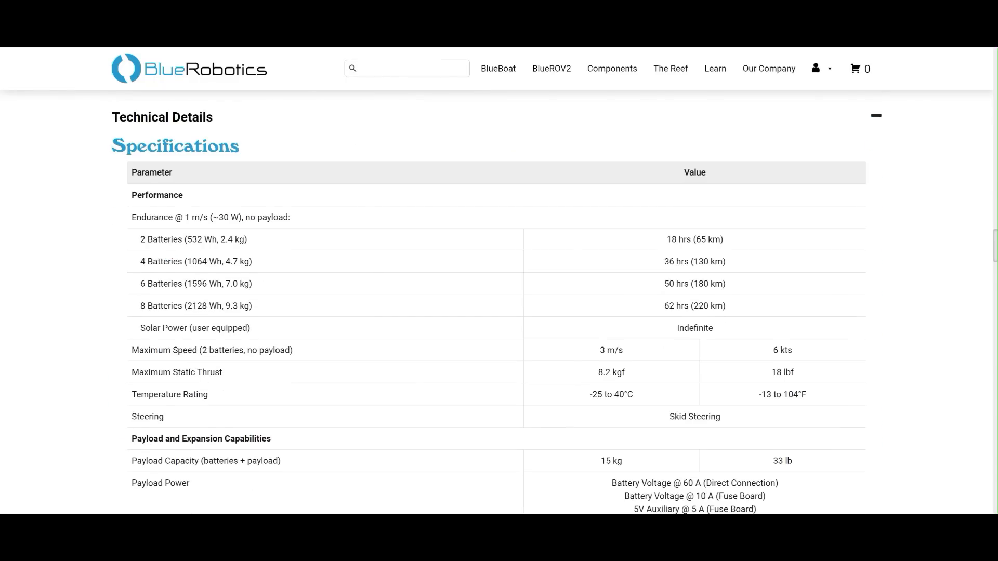
double_click(169, 217)
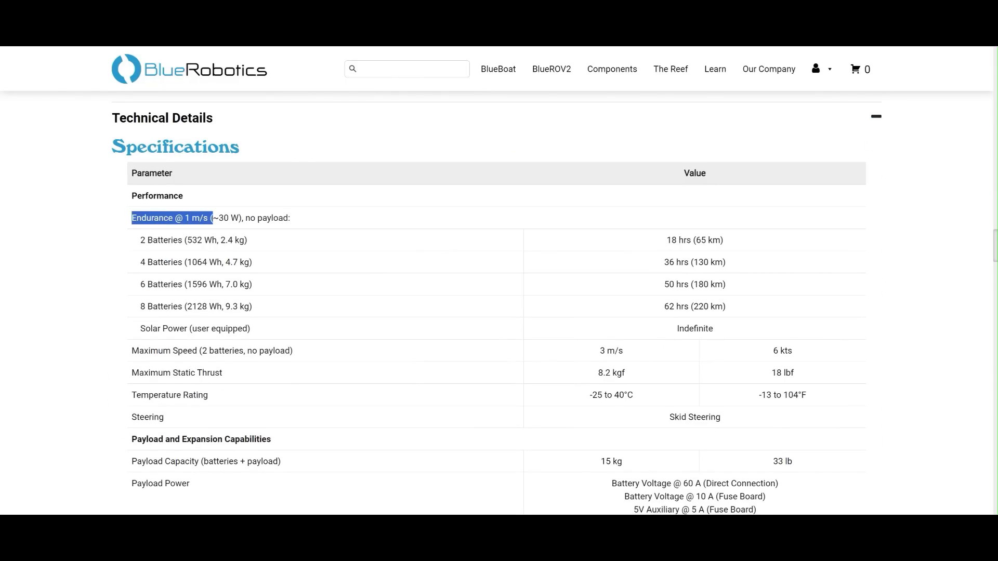
click(446, 217)
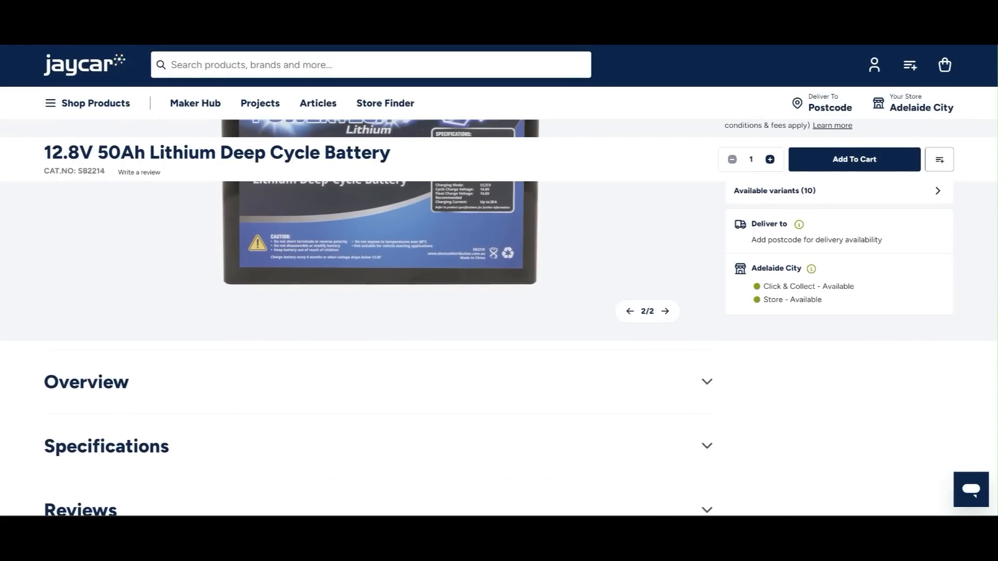
scroll(up, 3)
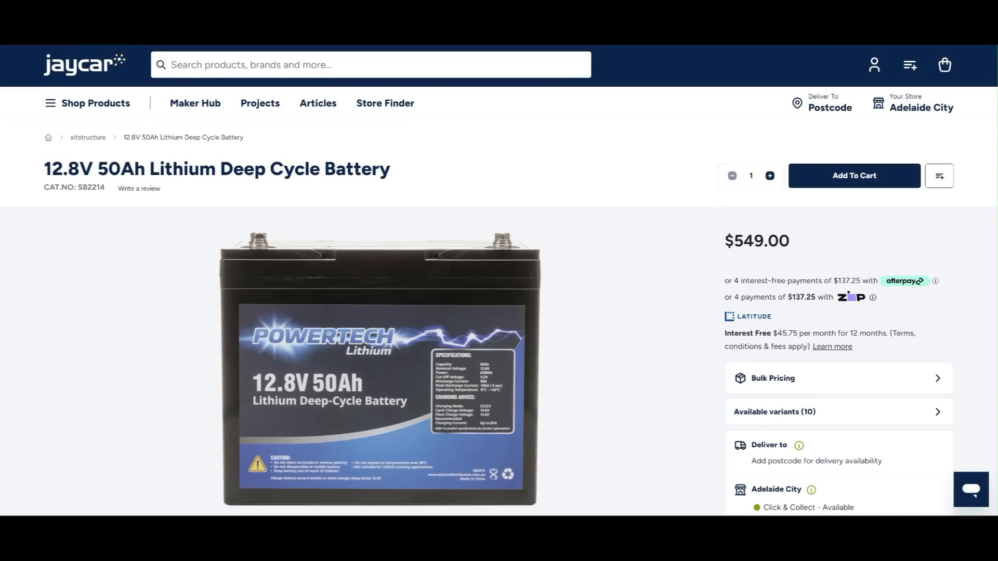
scroll(down, 3)
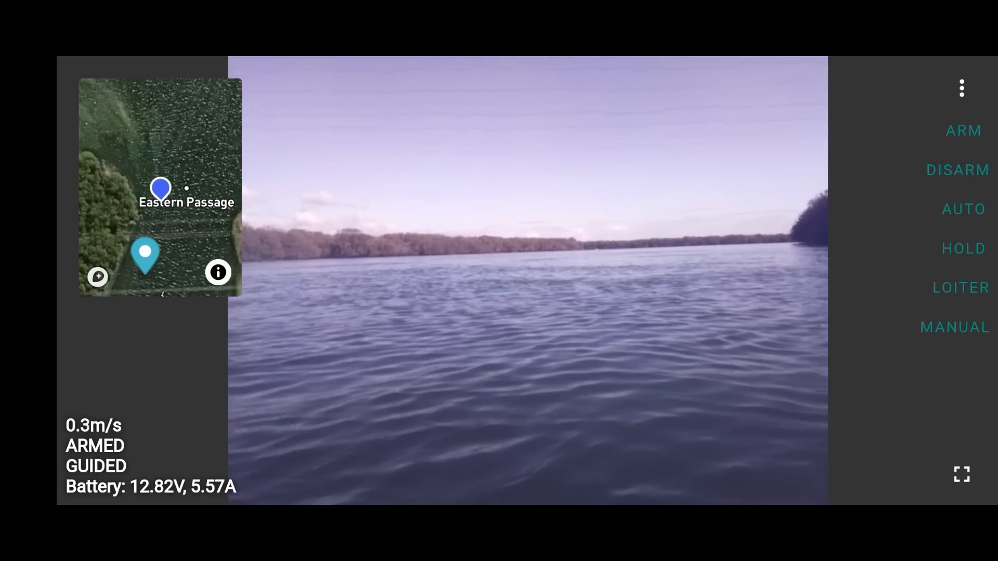
Send the armed boat in guided mode toward the target pin near Eastern Passage.
click(954, 327)
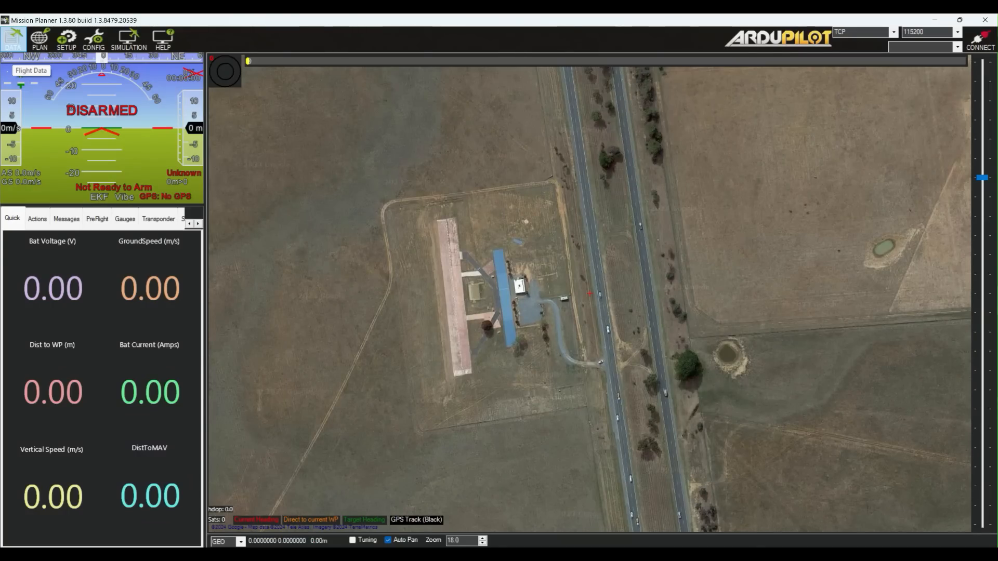
Switch to the PLAN view showing the home location over farmland.
click(38, 39)
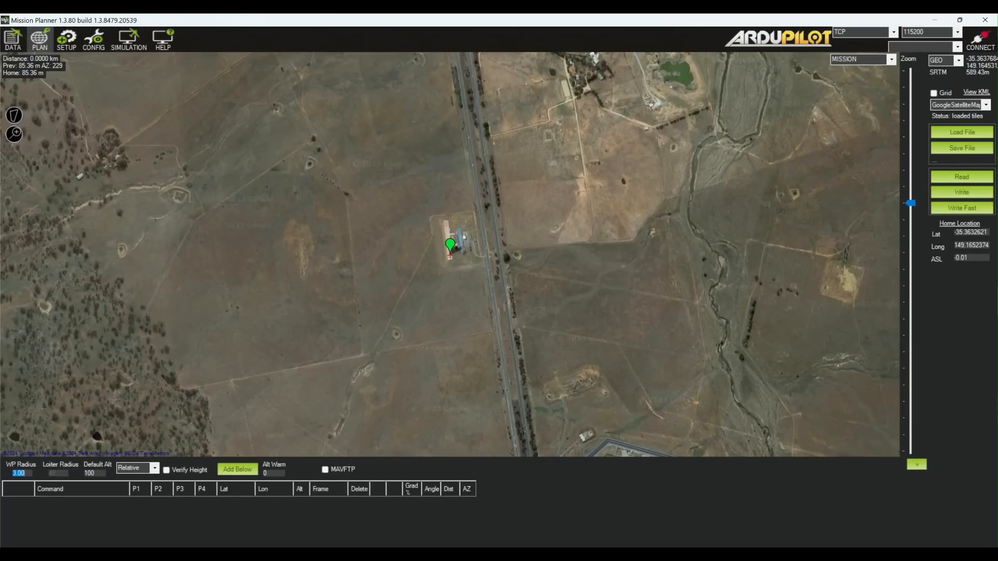
click(400, 299)
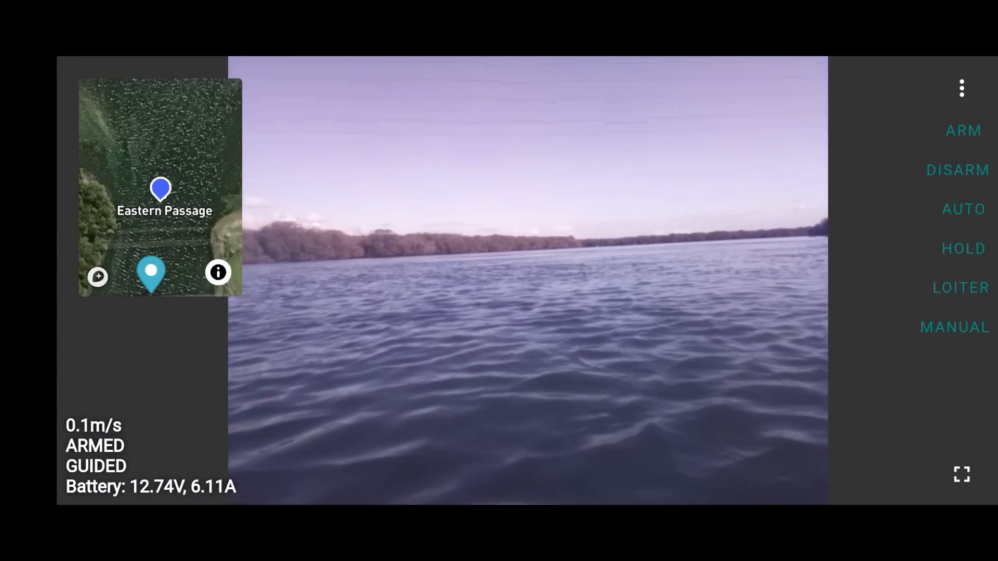
click(159, 188)
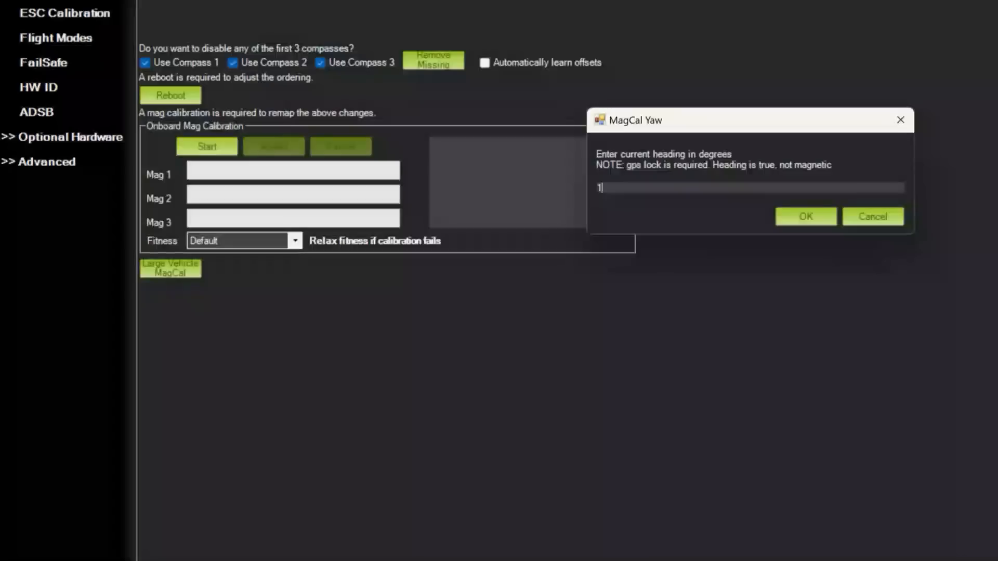
Enter a true heading of 80 degrees in the MagCal Yaw dialog.
text(80)
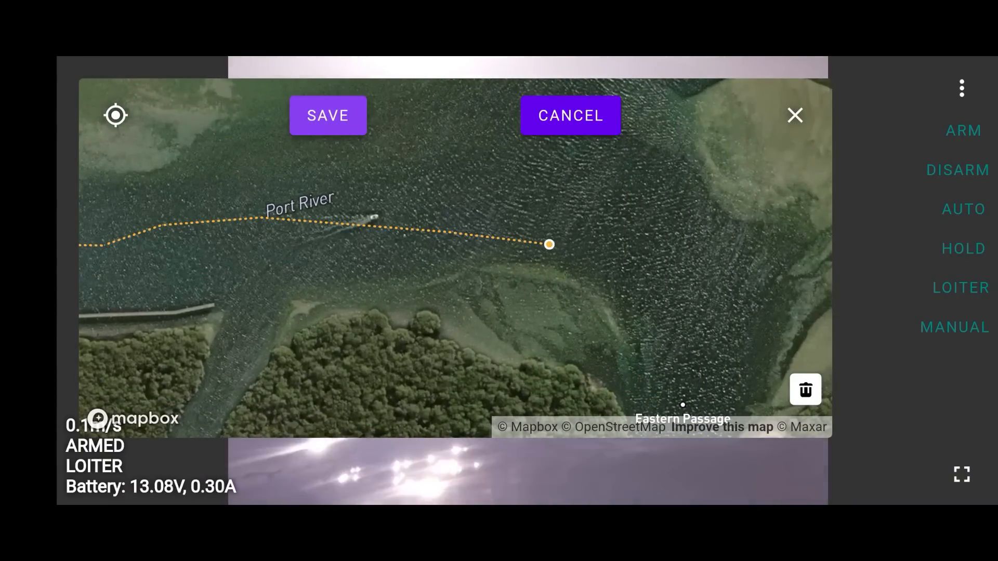
Plot a route across the Port River for the armed boat to follow in auto mode.
click(327, 116)
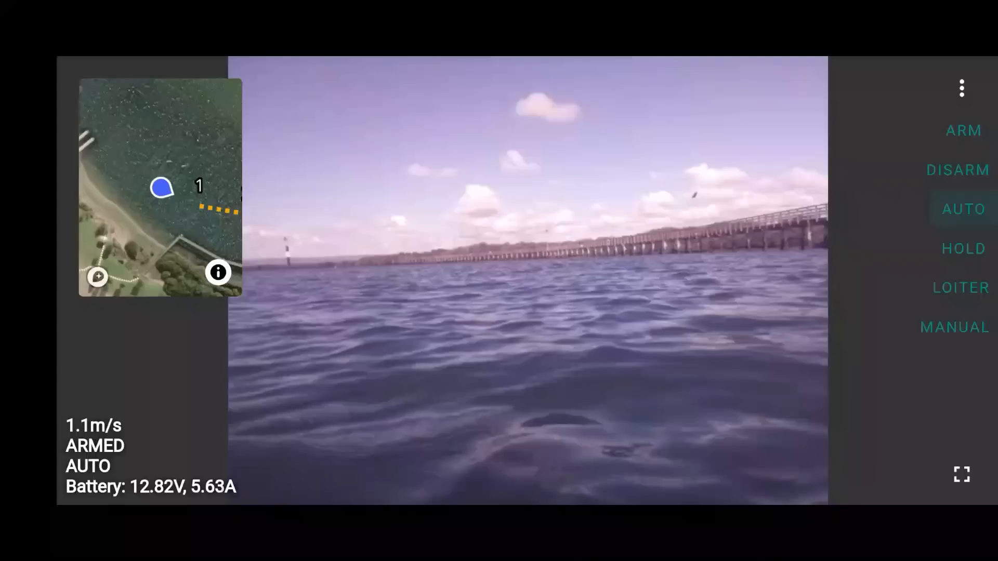
Toggle the full-size mission map repeatedly to check progress along waypoints 3 to 8.
click(160, 187)
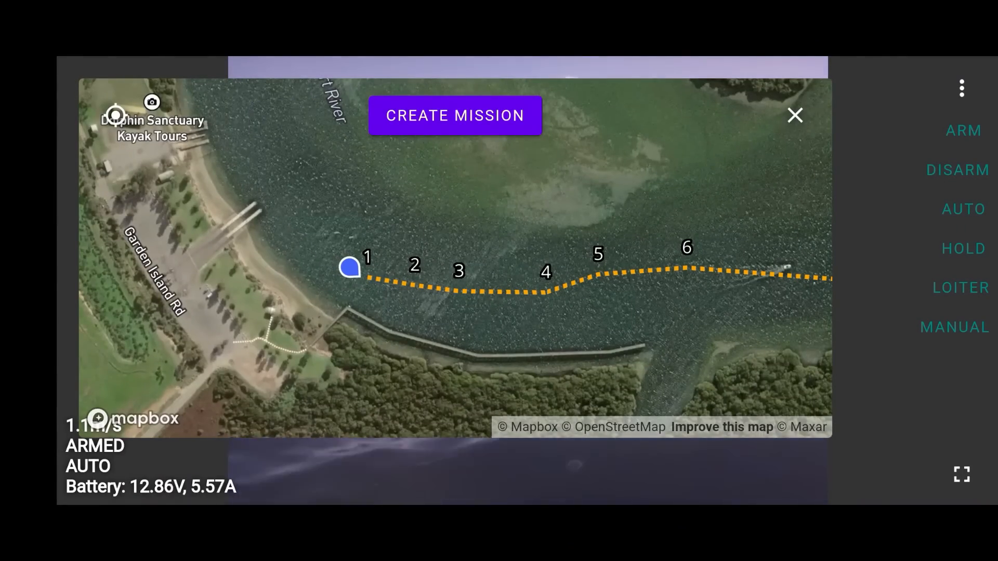
click(794, 116)
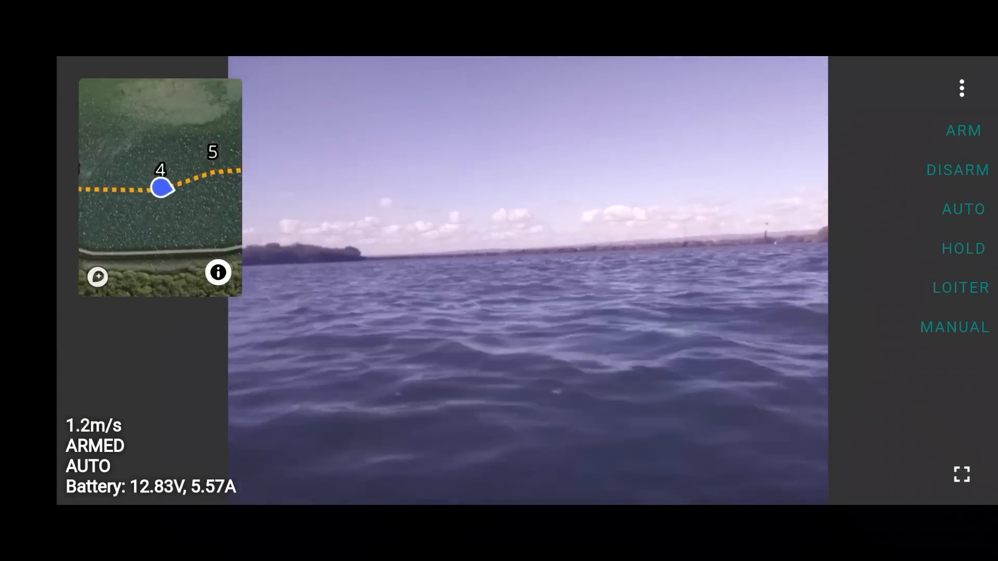
click(160, 187)
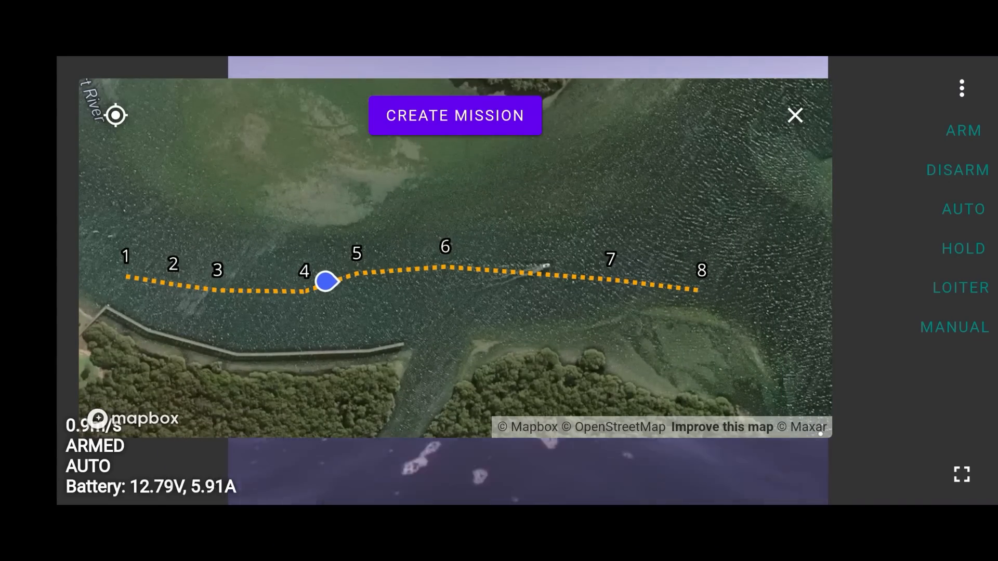
click(794, 115)
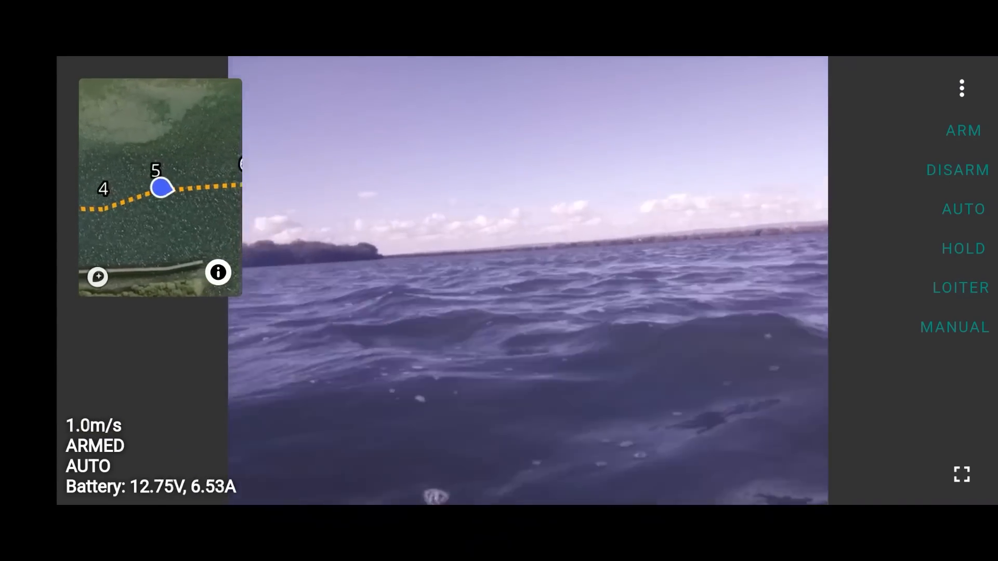
click(159, 189)
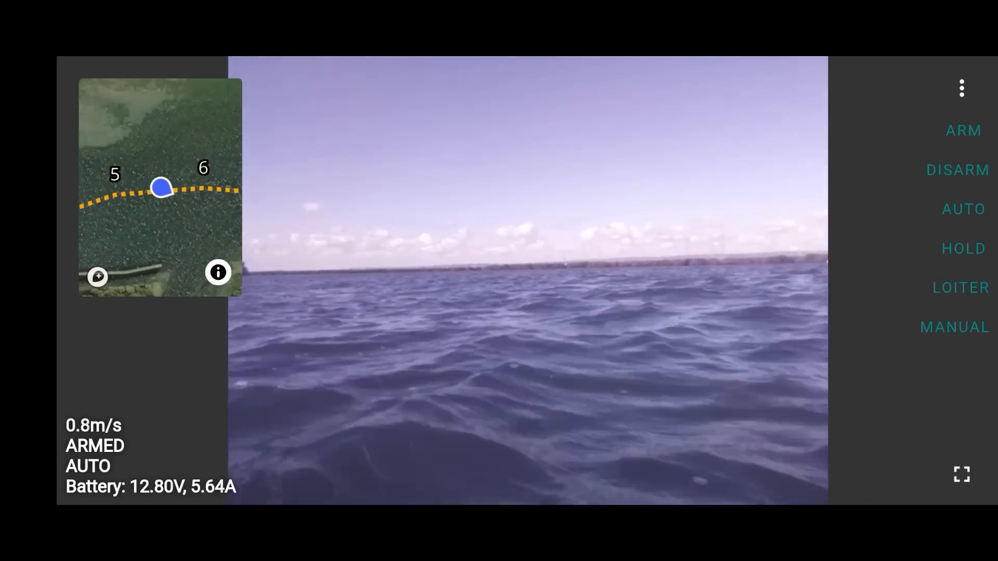
click(161, 186)
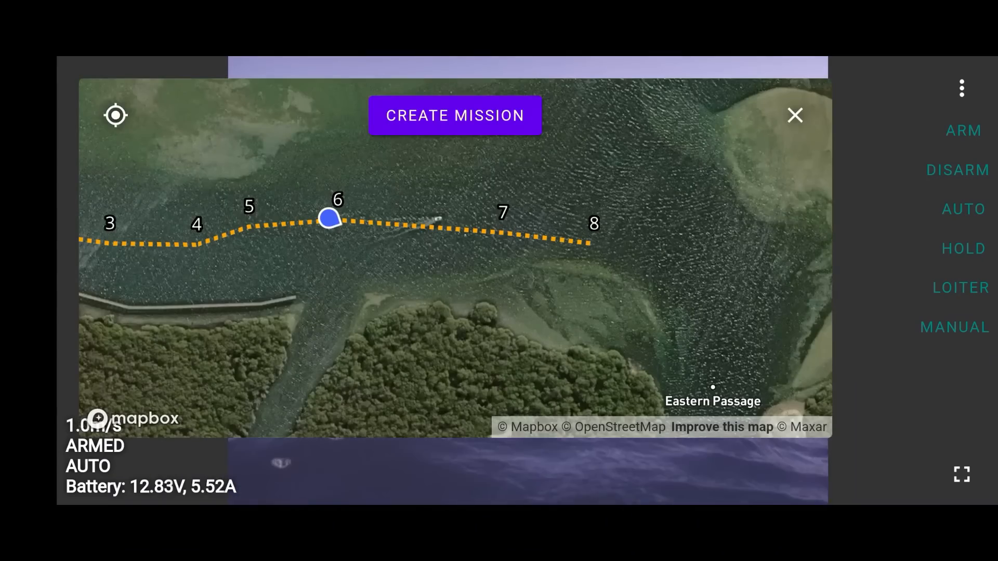
Pick a spot beyond waypoint 8 near Eastern Passage and send the boat there with GO HERE.
click(795, 116)
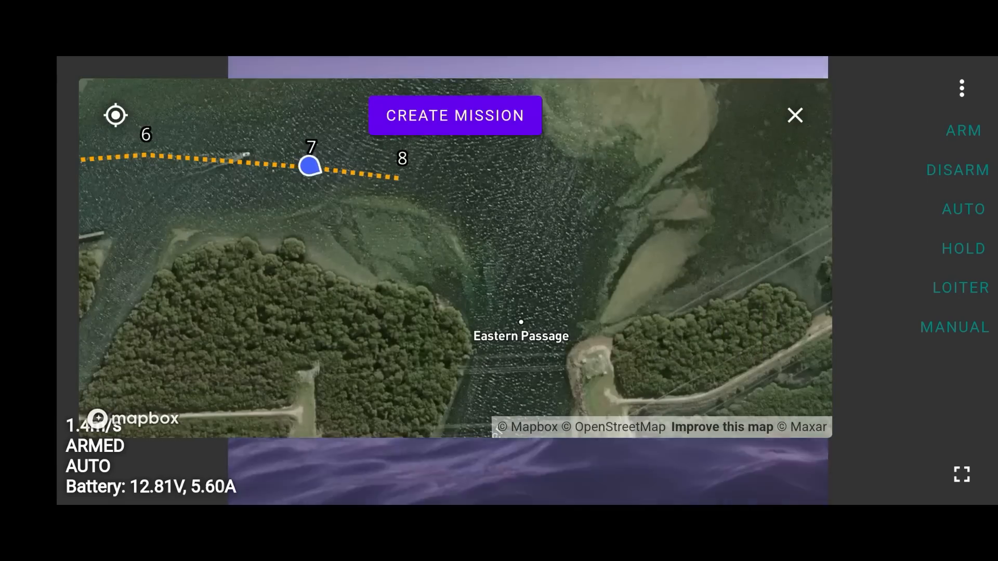
click(794, 116)
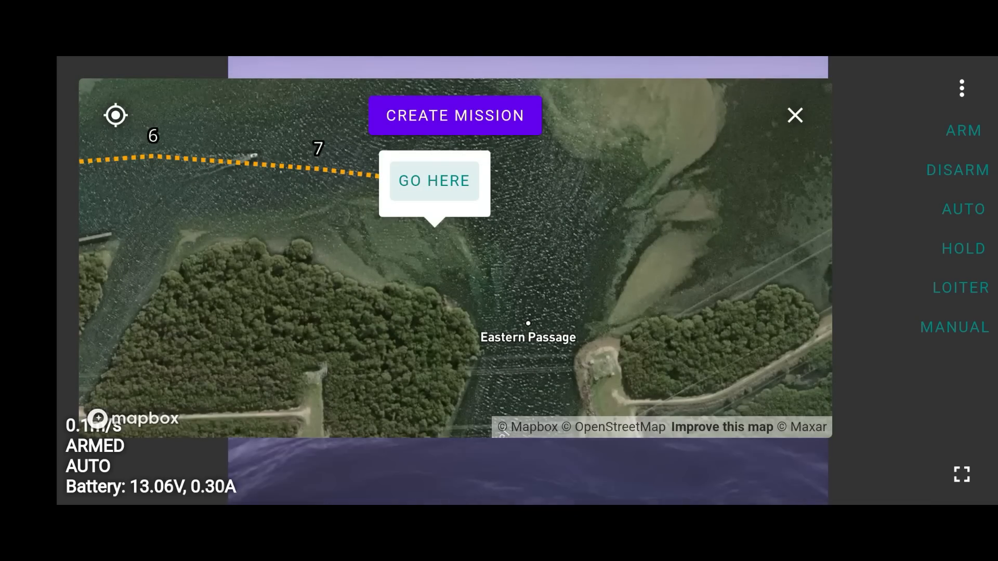
click(434, 180)
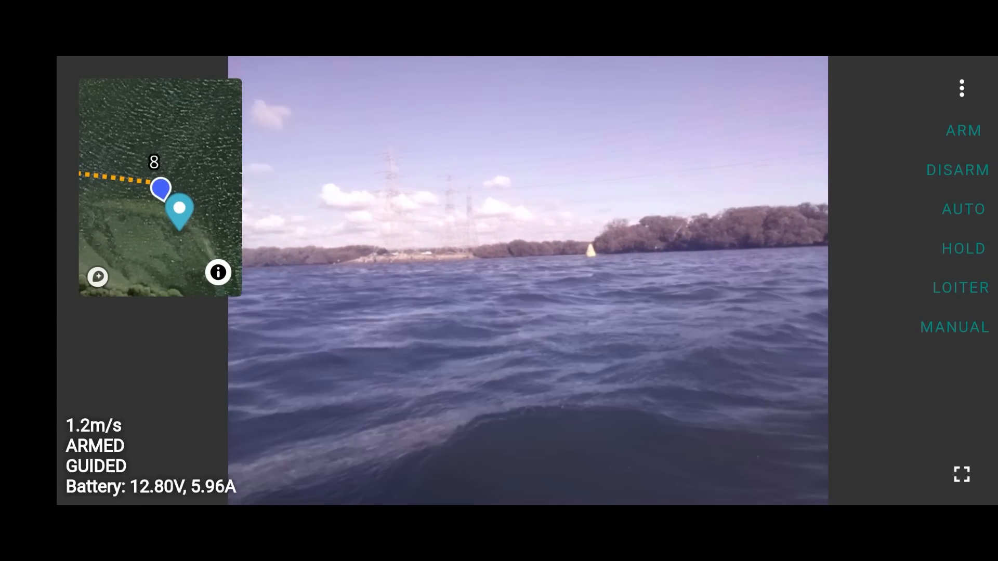
Switch to MANUAL near the target pin and expand the map to check position.
click(954, 327)
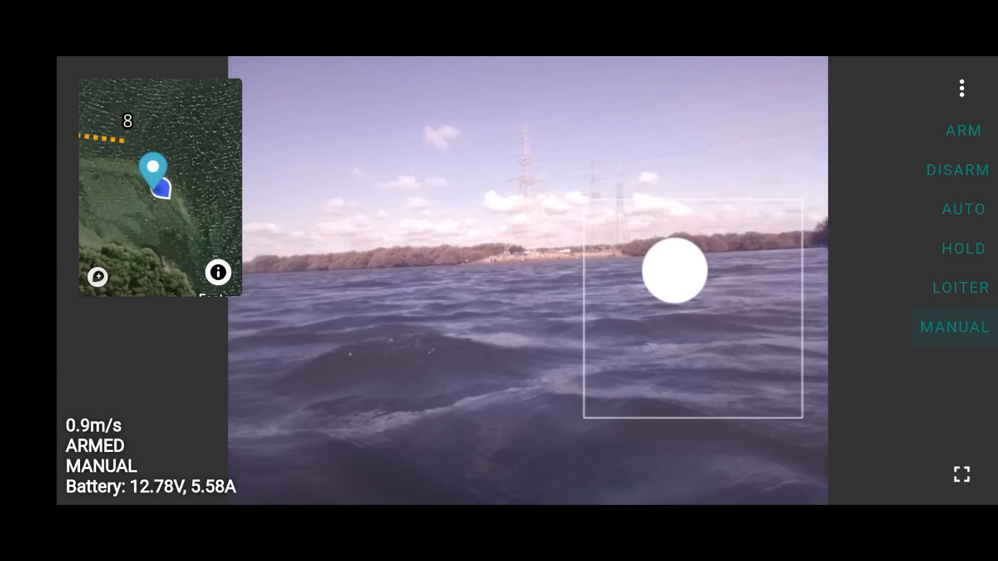
click(159, 188)
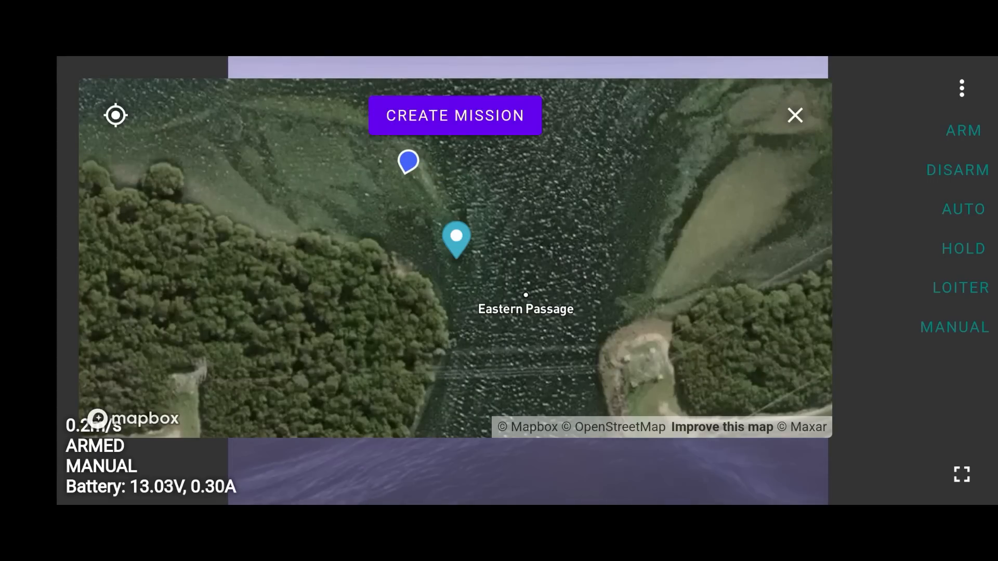
Send the boat in GUIDED mode toward a new Eastern Passage target at 0.3 m/s, then return to the camera feed.
click(795, 116)
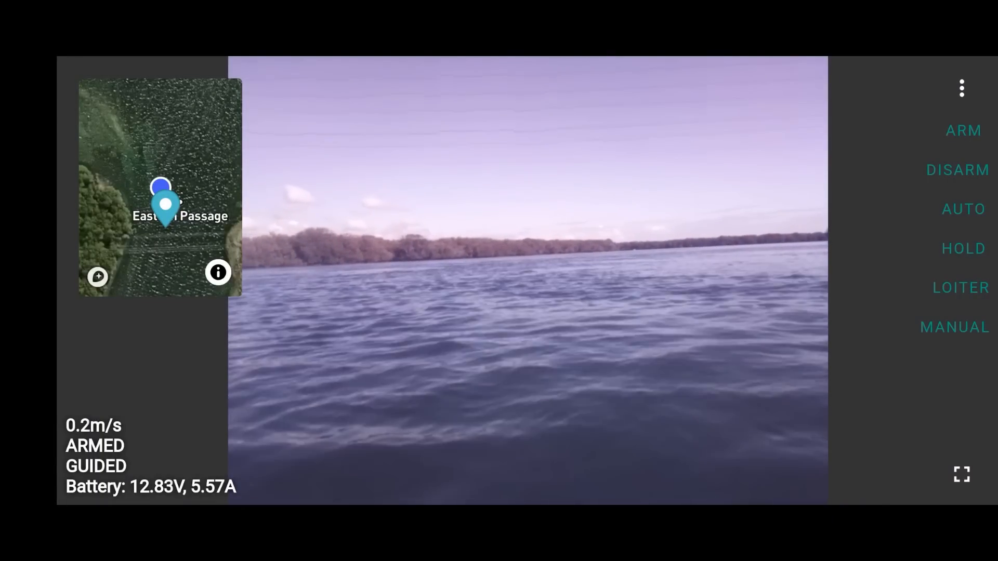
click(159, 189)
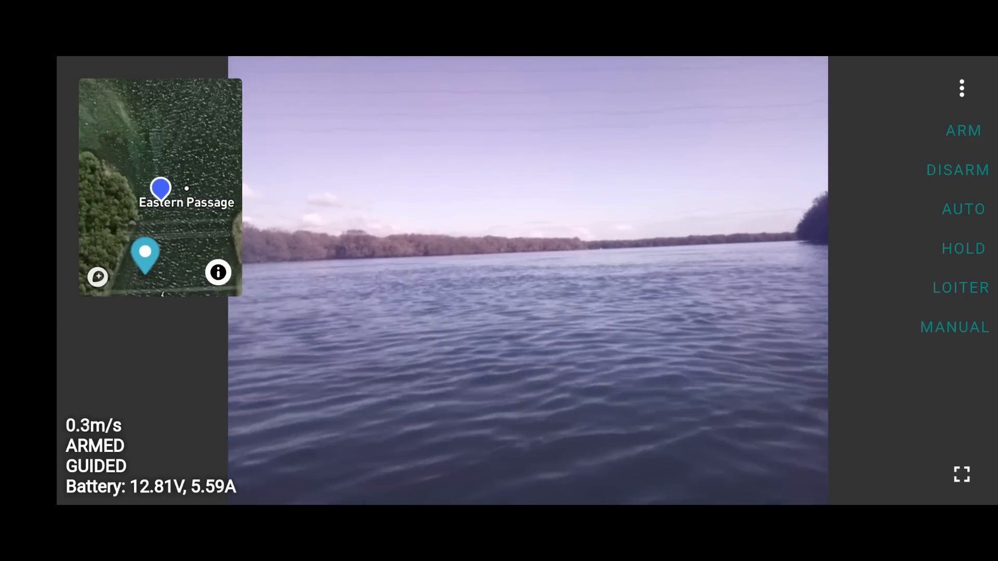
Switch the boat from guided driving back to MANUAL mode.
click(954, 327)
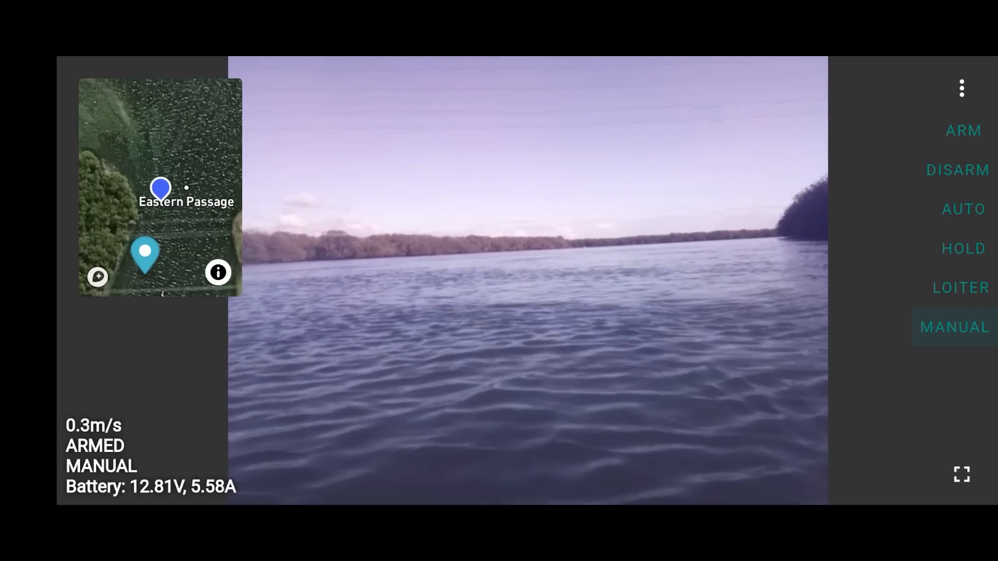
click(700, 309)
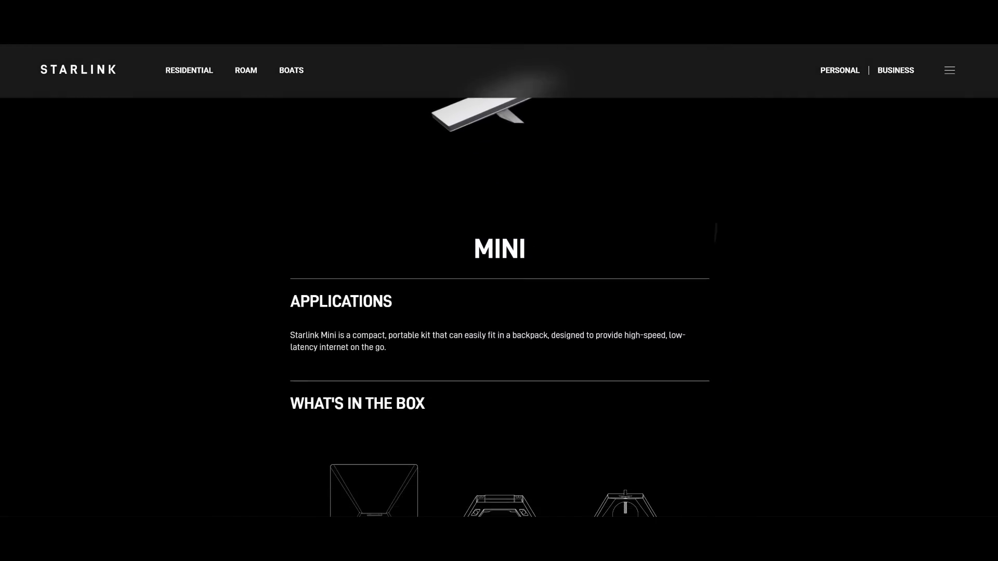
Scroll the Starlink Mini page past What's in the Box to the specifications table.
scroll(down, 3)
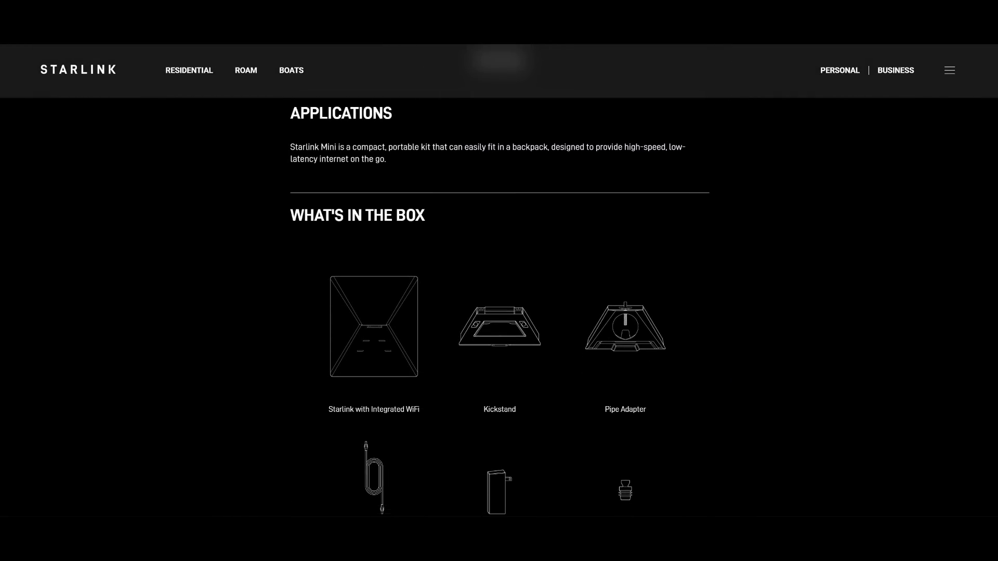
scroll(down, 3)
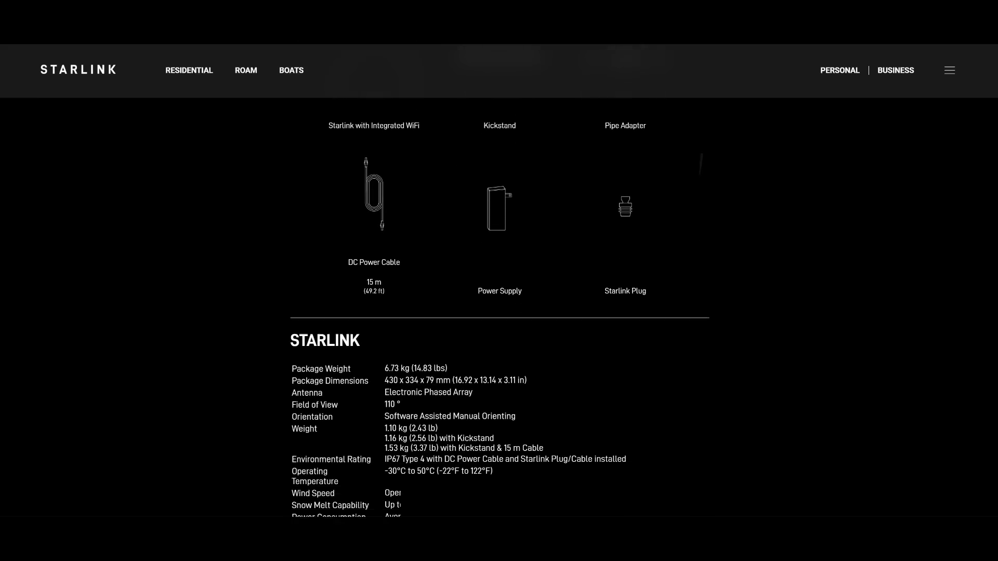